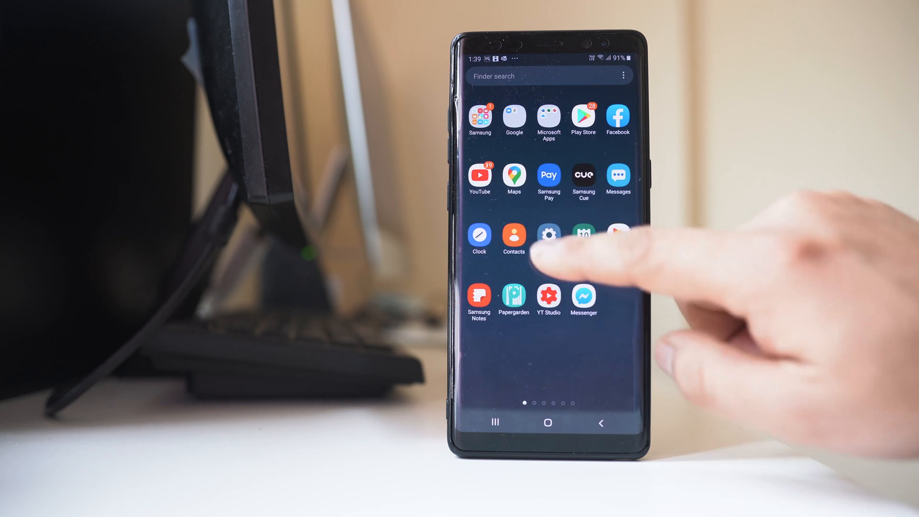
Launch Settings and scroll through the installed apps list to WhatsApp
click(548, 237)
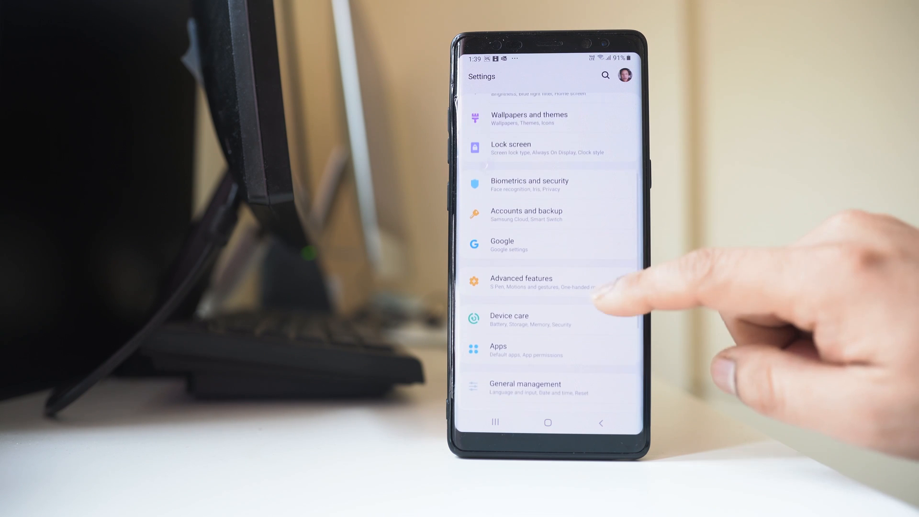
scroll(up, 3)
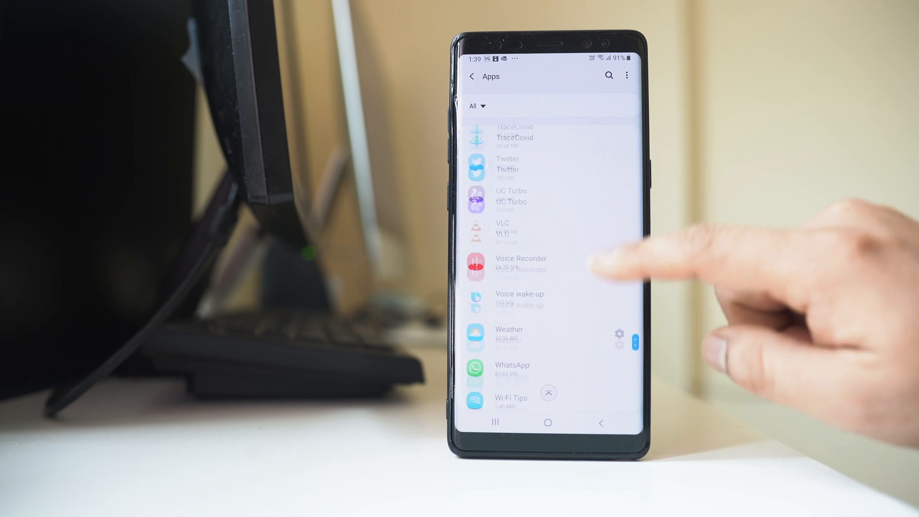
Toggle WhatsApp's 'Allow background data usage' off and back on
click(512, 365)
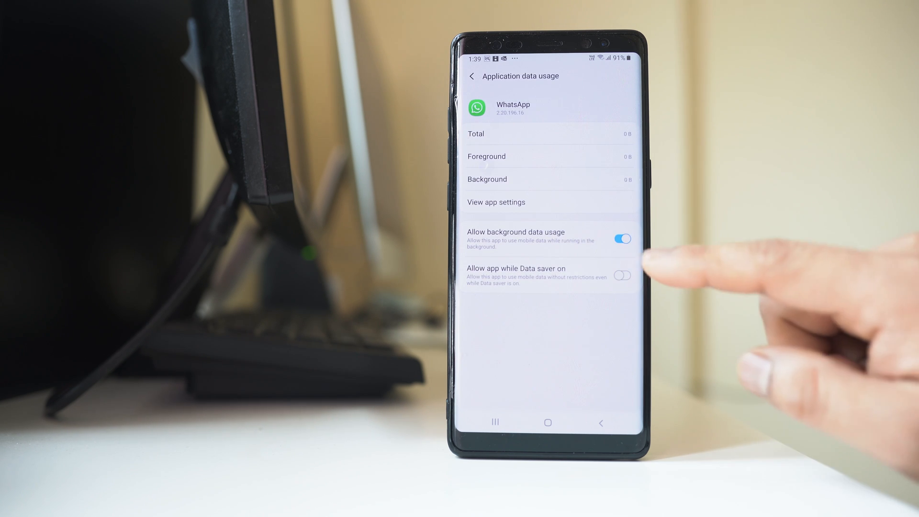
click(622, 238)
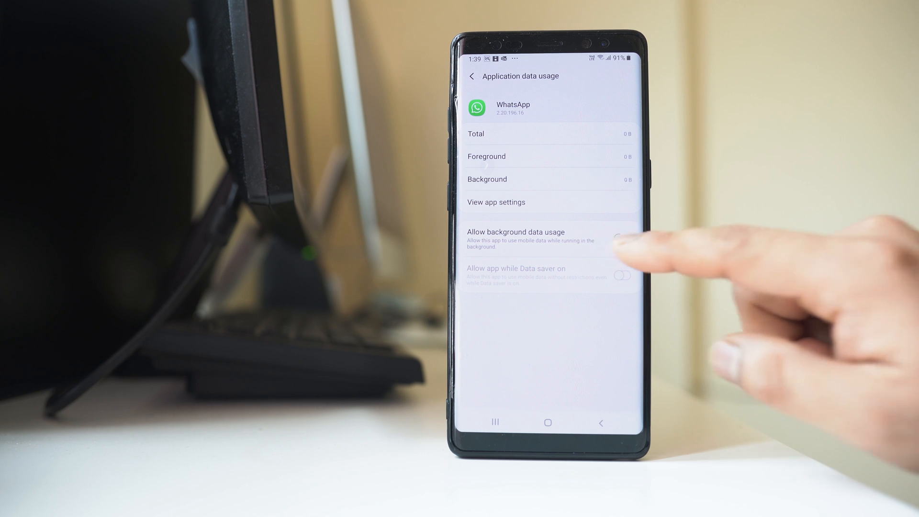
click(622, 239)
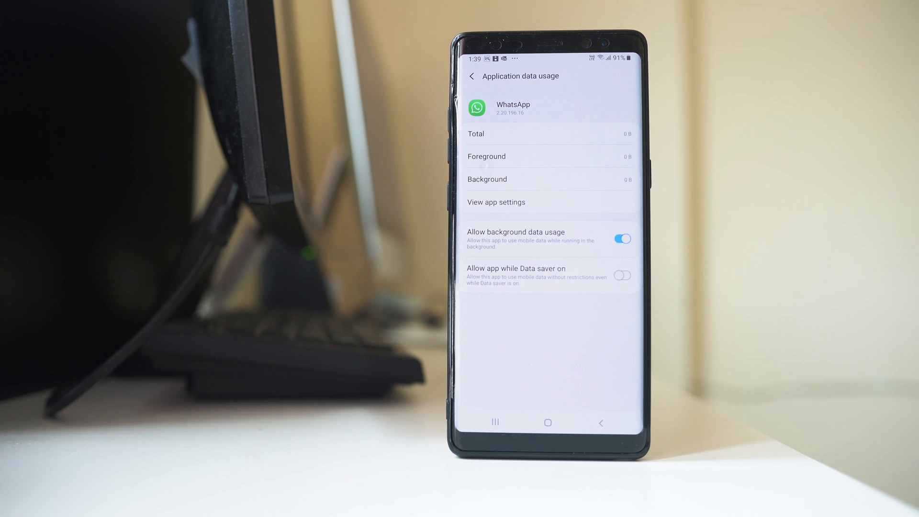
click(473, 75)
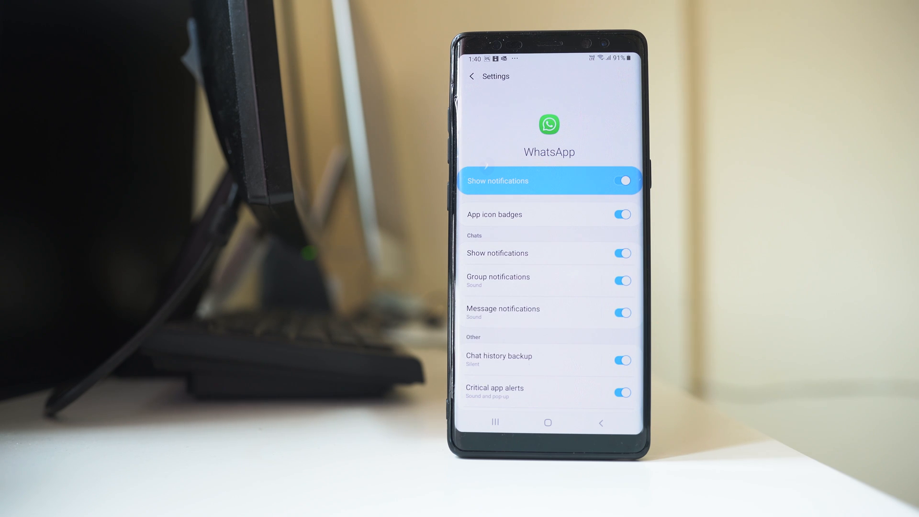
Toggle WhatsApp group notifications off and back on
click(621, 281)
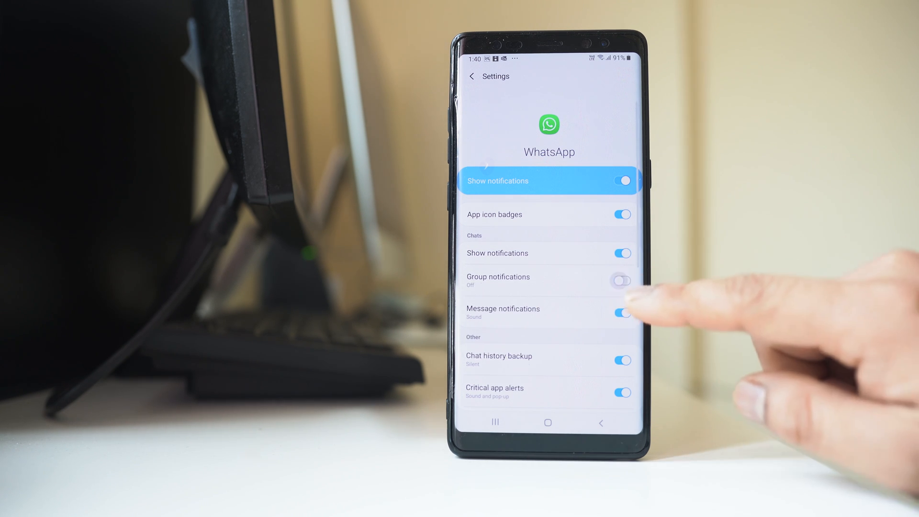
click(622, 280)
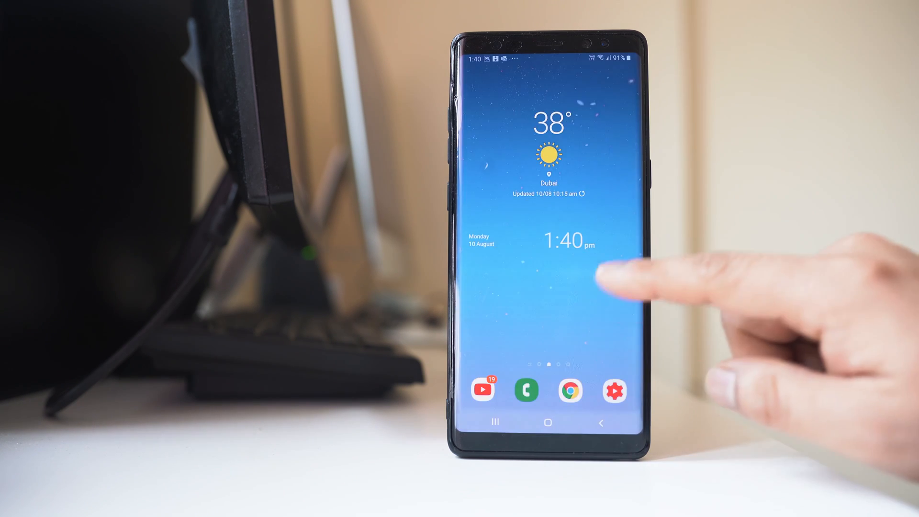
From the Apps list's three-dot menu, choose Reset app preferences
click(614, 391)
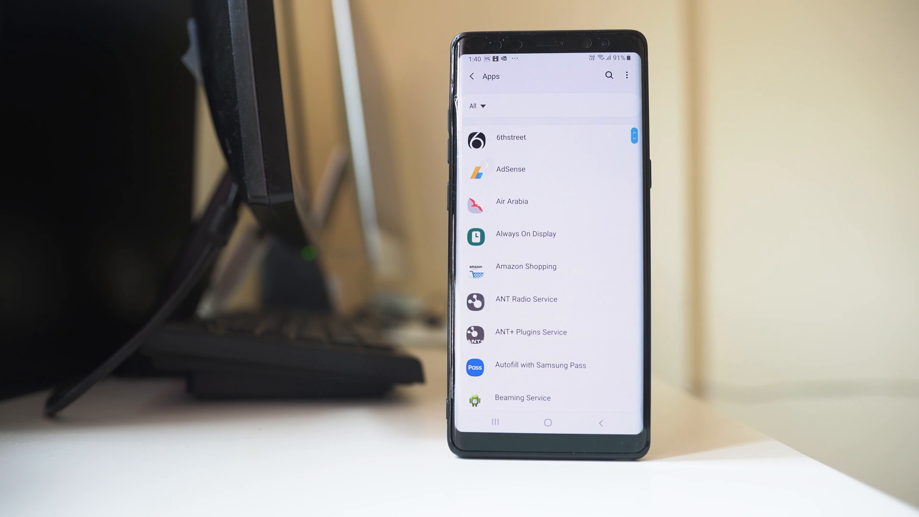
click(627, 75)
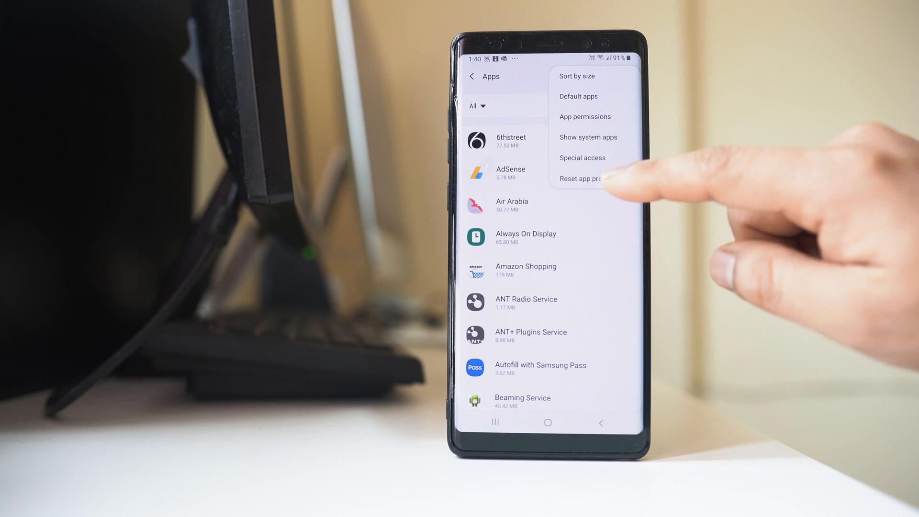
click(580, 179)
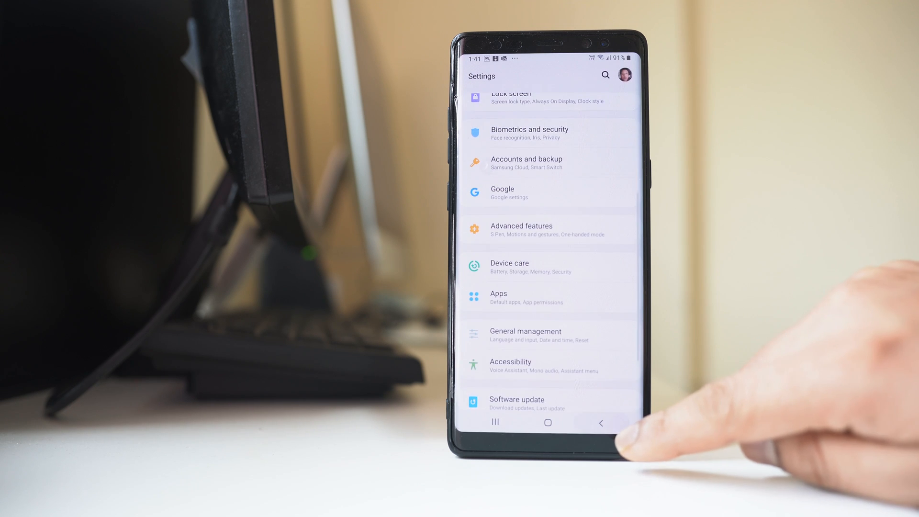
Go to Connections > Wi-Fi > Advanced via the three-dot menu
click(546, 423)
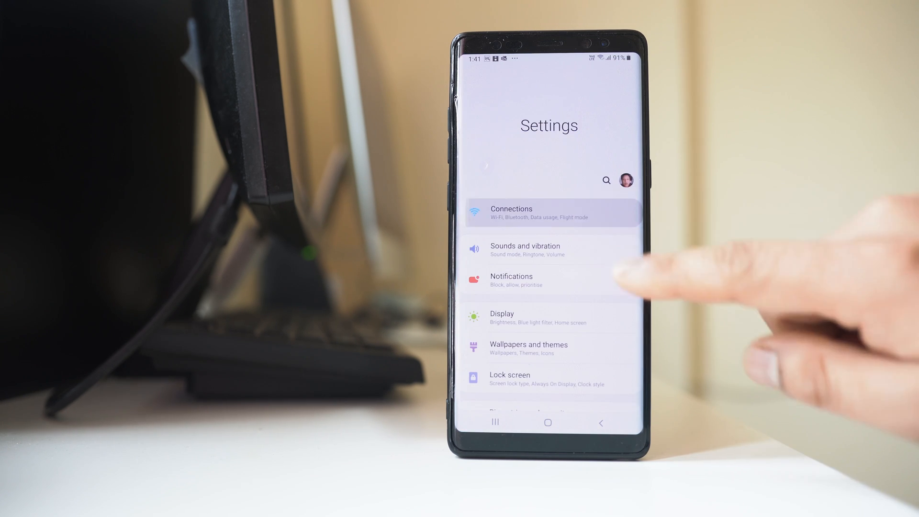
click(549, 214)
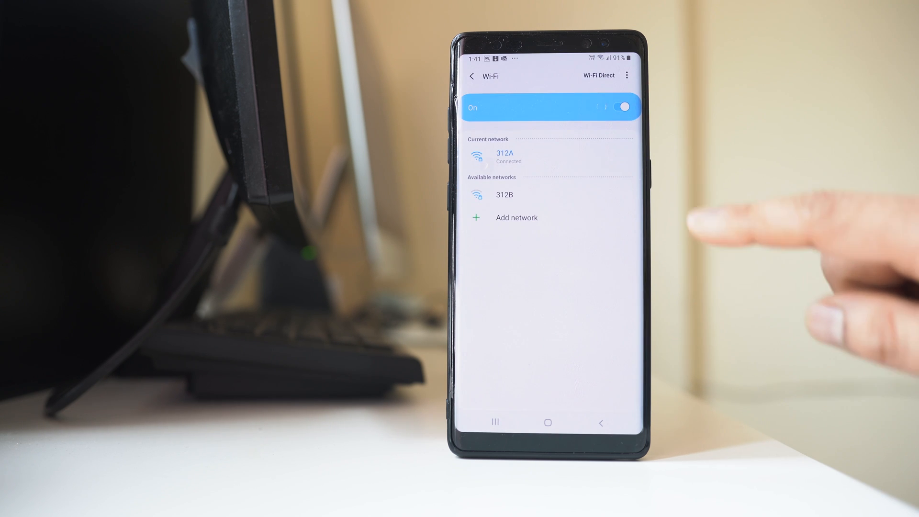
click(626, 76)
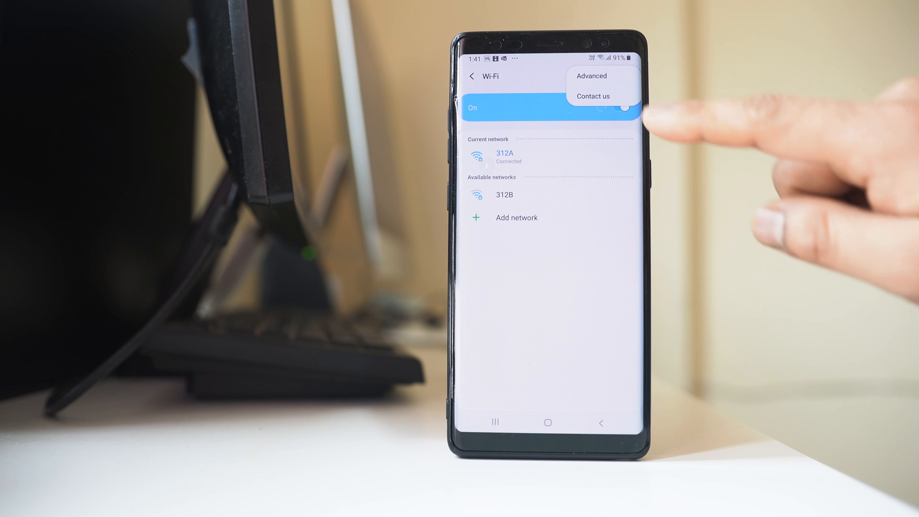
click(591, 76)
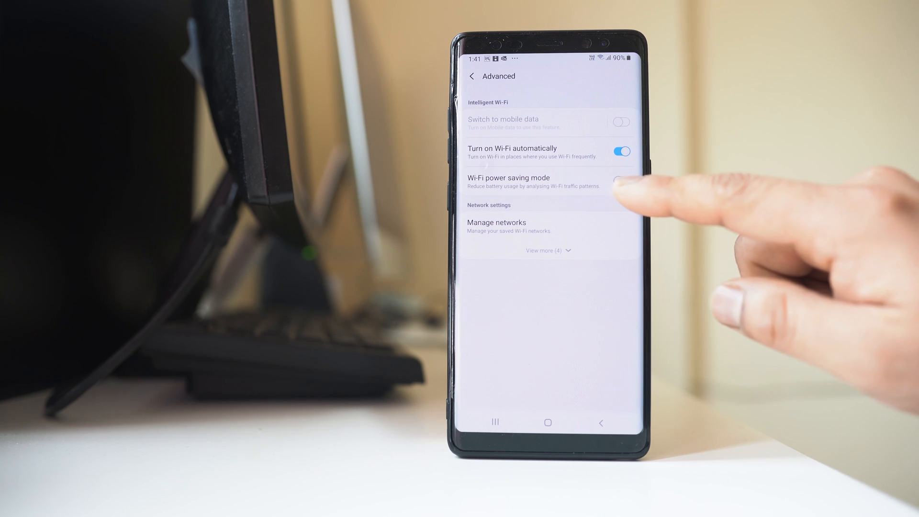
Disable Wi-Fi power saving mode and return to the home screen
click(621, 180)
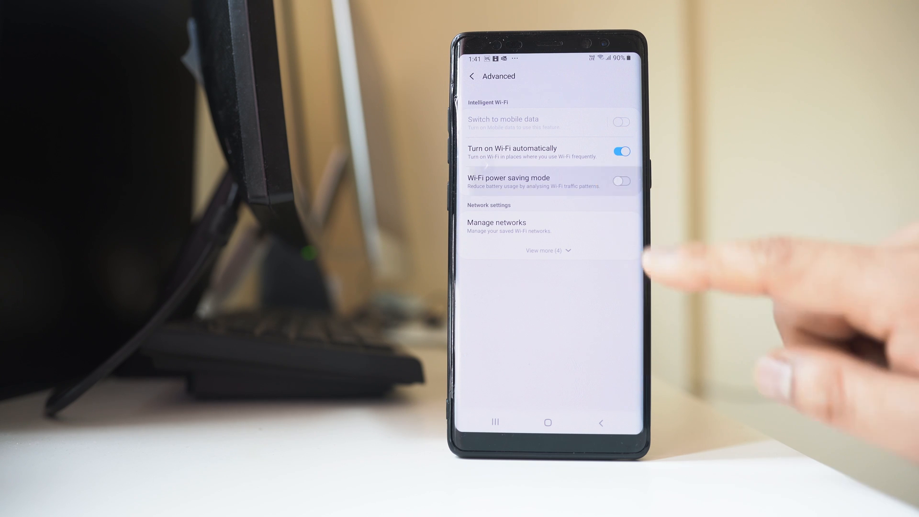
click(548, 422)
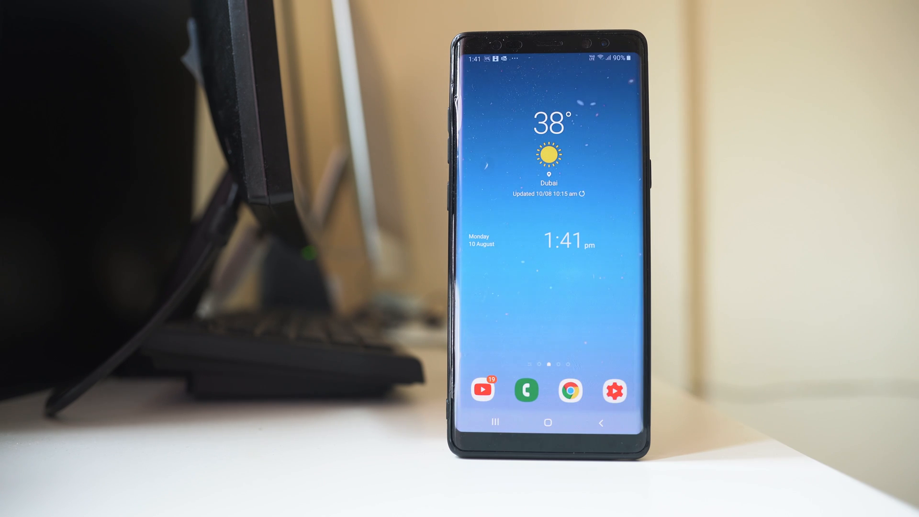